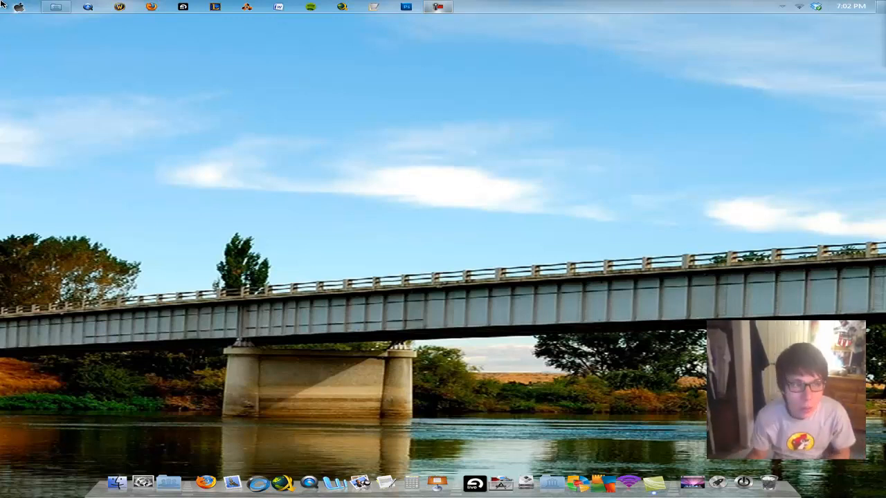
pyautogui.moveTo(19, 7)
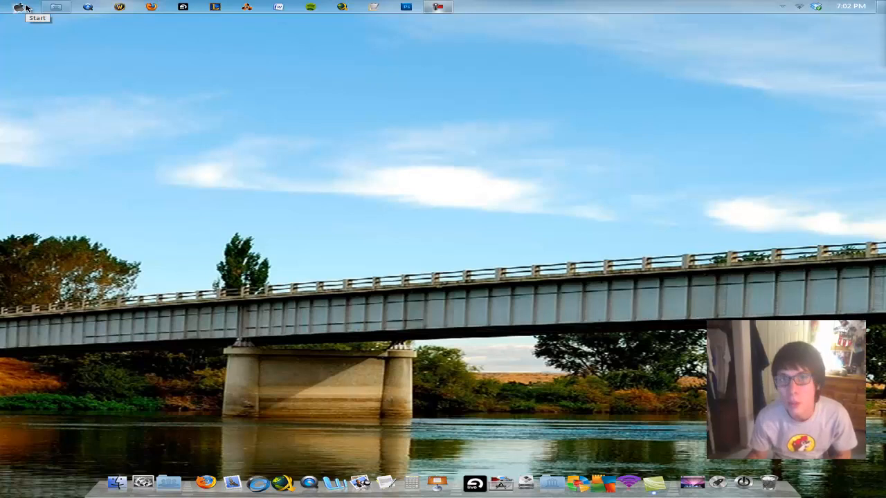
# - Search 'fir' from Start to launch Windows Firewall with Advanced Security
pyautogui.click(15, 7)
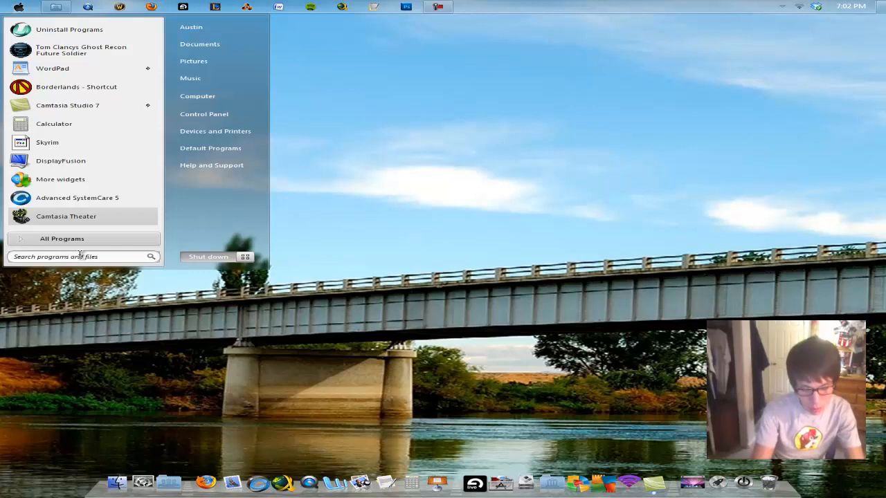
pyautogui.write('fir')
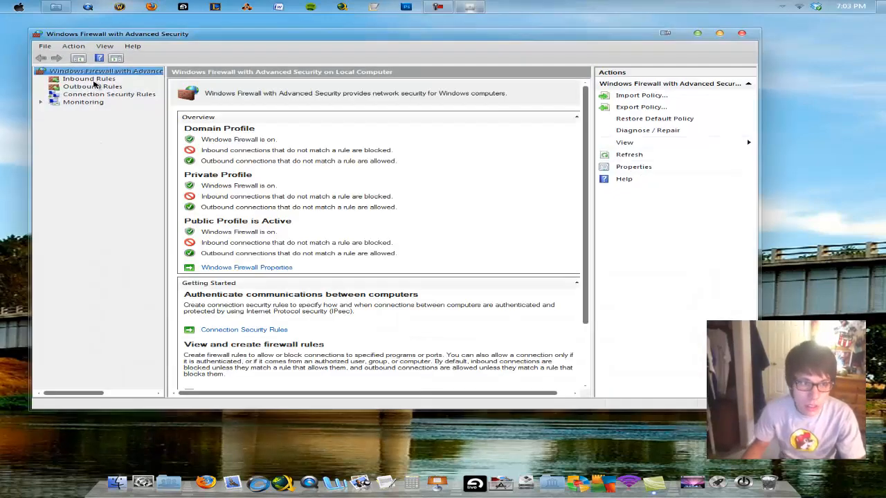
# - Start the New Inbound Rule wizard from the Inbound Rules list, Program type selected
pyautogui.click(88, 77)
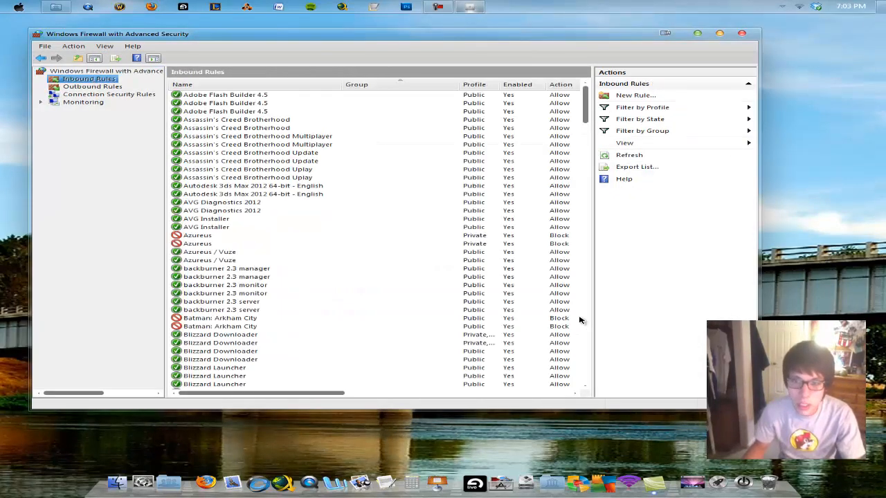
pyautogui.moveTo(626, 100)
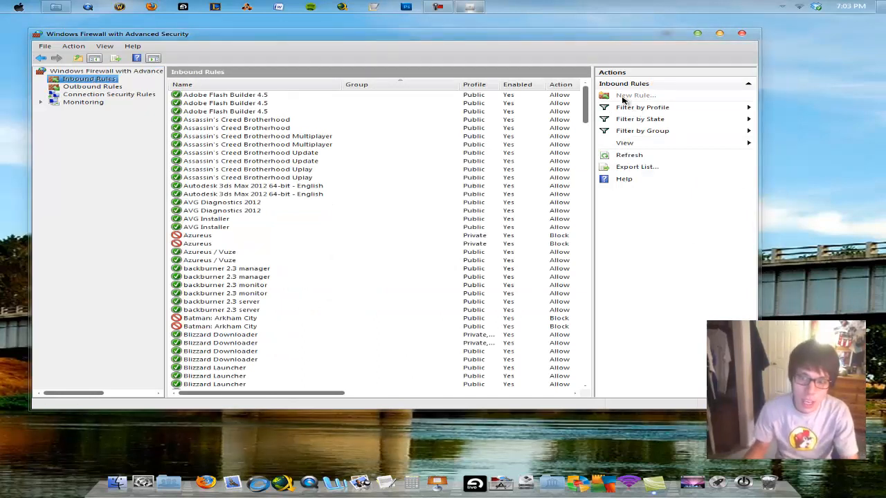
pyautogui.click(634, 94)
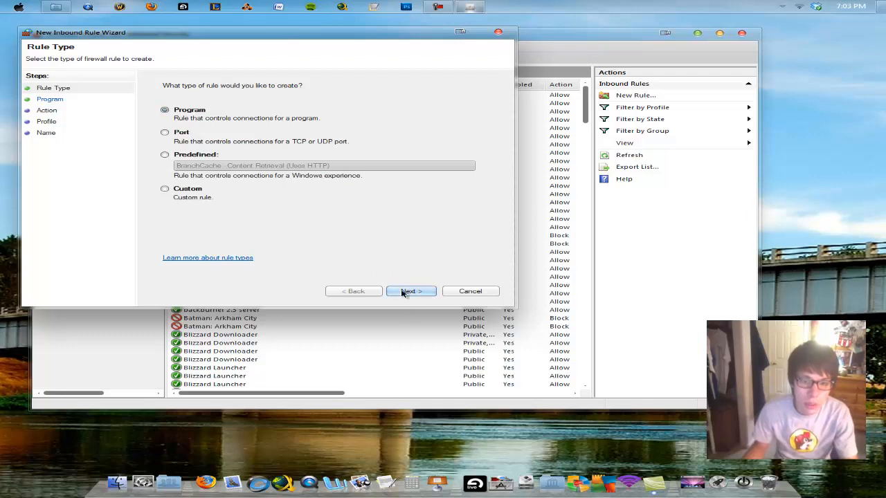
# - Browse to C:\Program Files (x86)\Ableton\Live 8.1\Program and select Live 8.1.exe as the rule's program
pyautogui.click(409, 290)
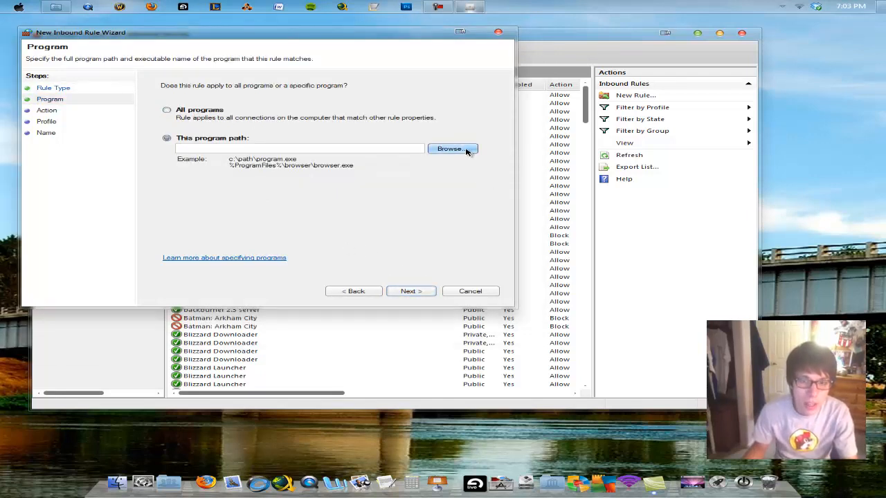
pyautogui.click(451, 148)
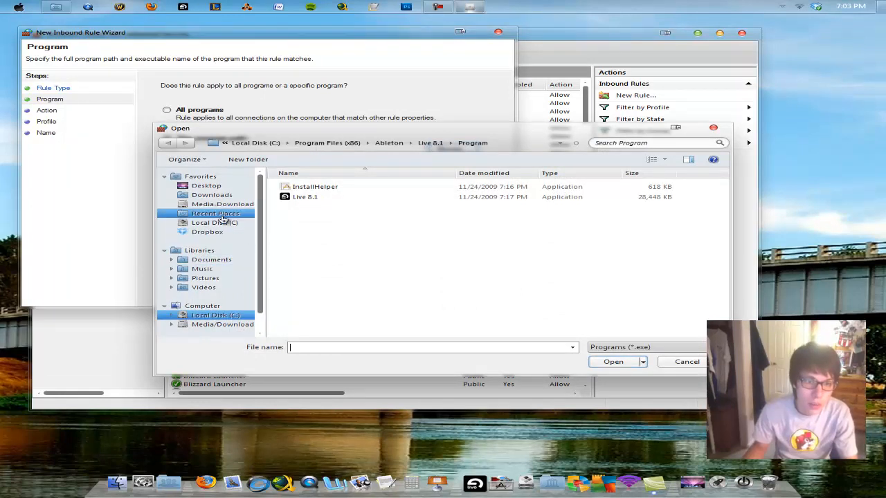
pyautogui.click(216, 222)
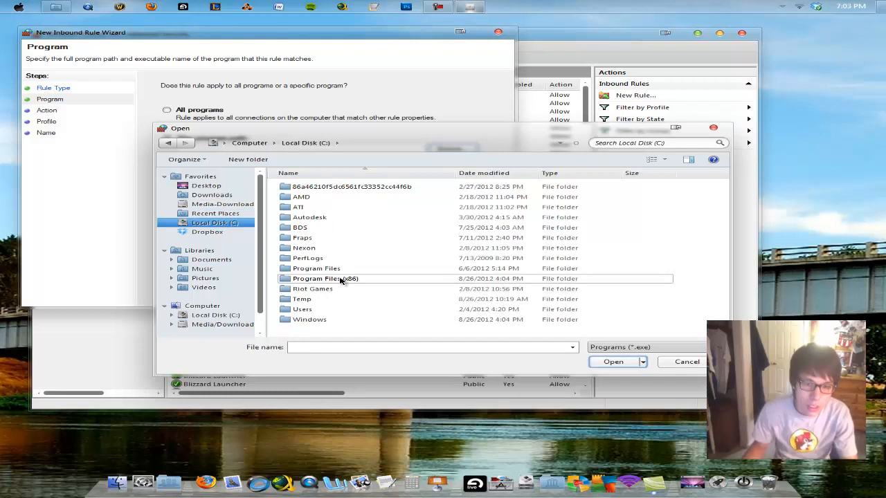
pyautogui.moveTo(338, 271)
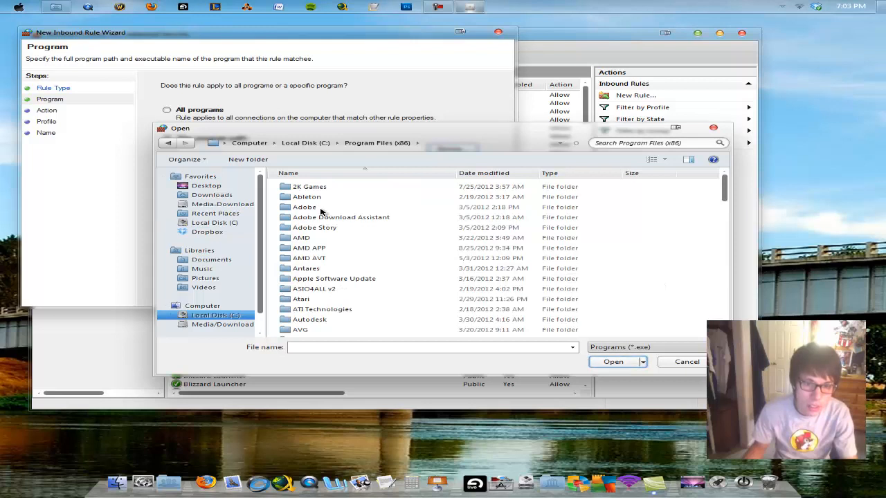
pyautogui.doubleClick(306, 197)
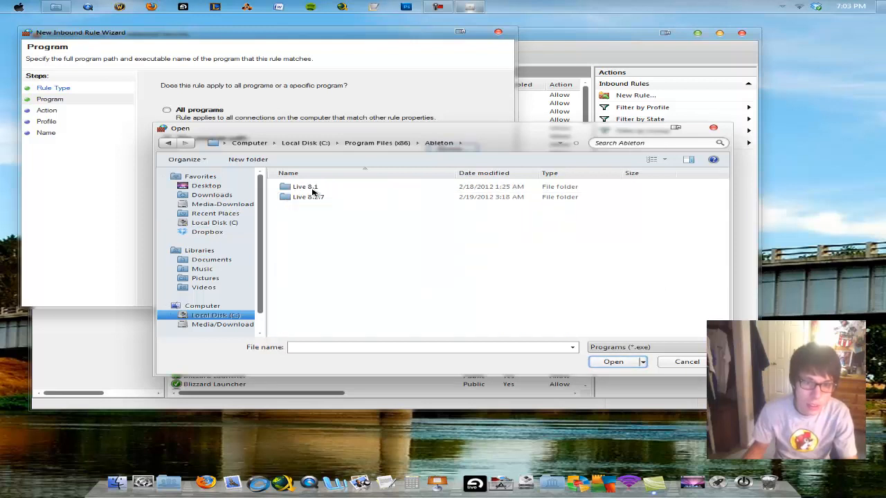
pyautogui.doubleClick(305, 186)
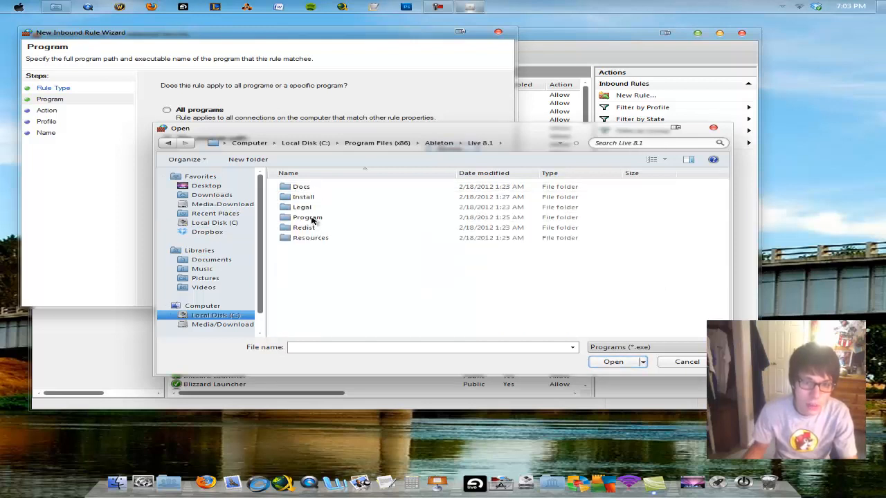
pyautogui.click(611, 362)
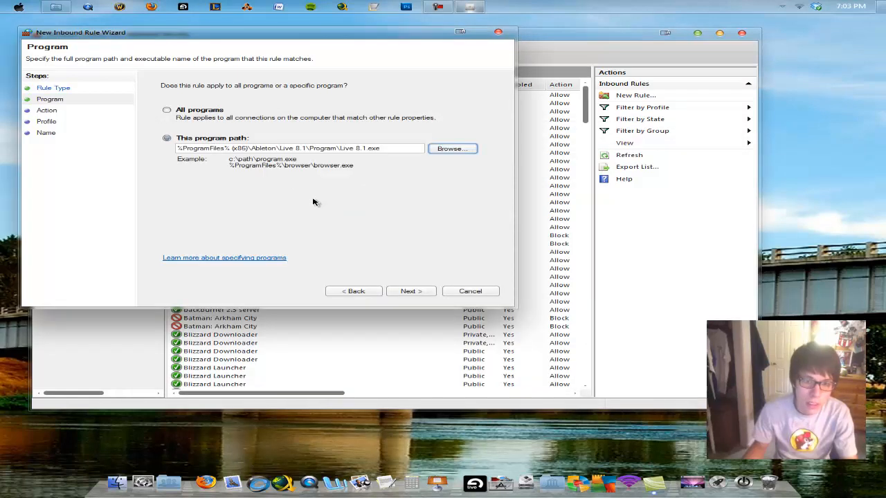
pyautogui.moveTo(415, 301)
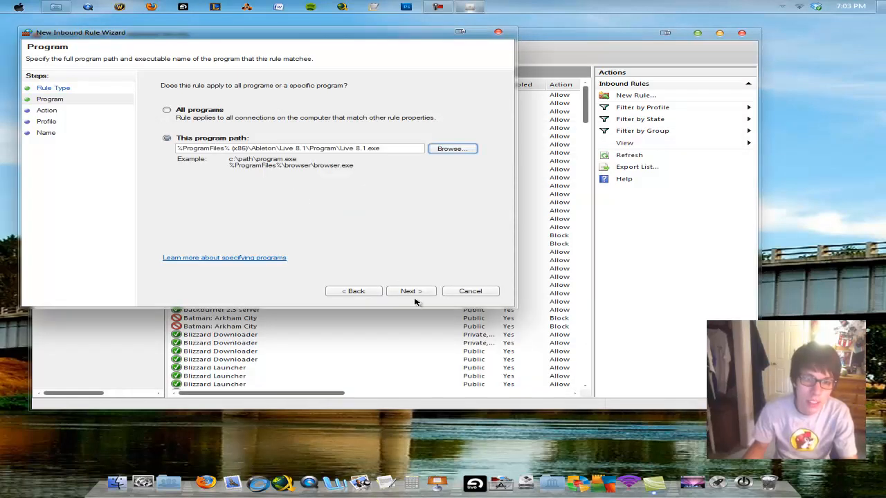
# - Accept the Action page and all three profiles (Domain, Private, Public), reaching the Name page
pyautogui.click(411, 290)
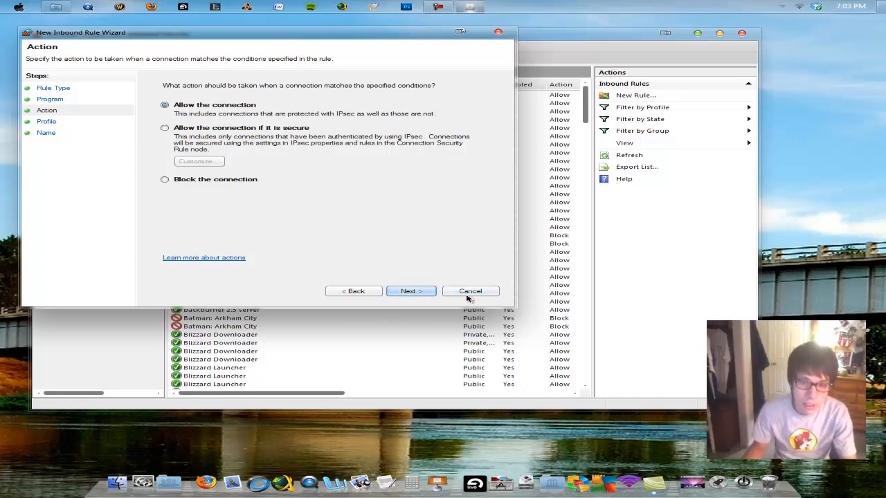
pyautogui.click(410, 290)
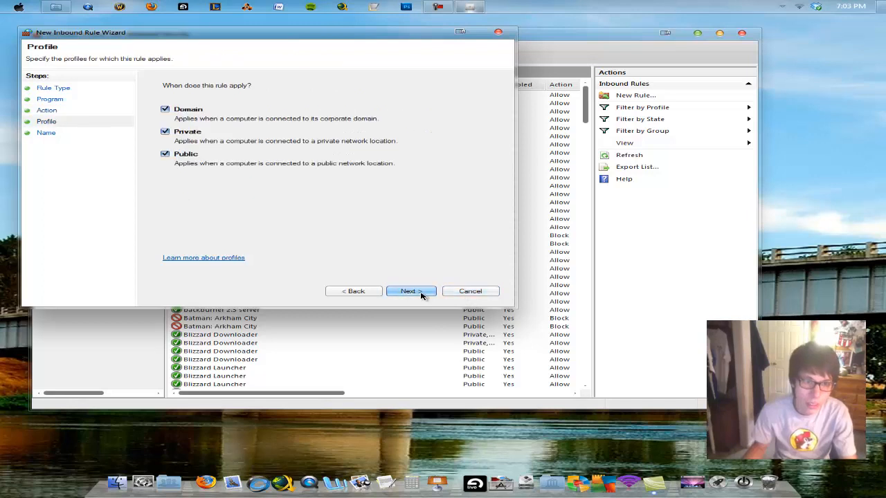
pyautogui.moveTo(141, 159)
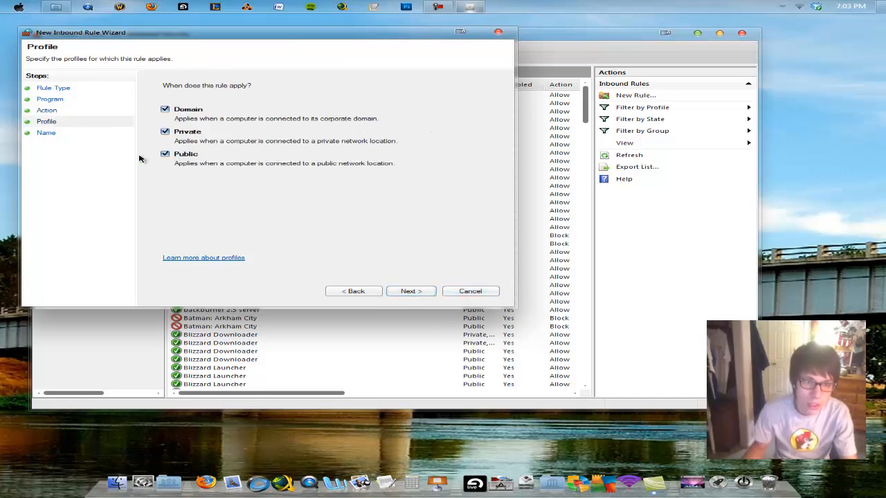
pyautogui.moveTo(255, 111)
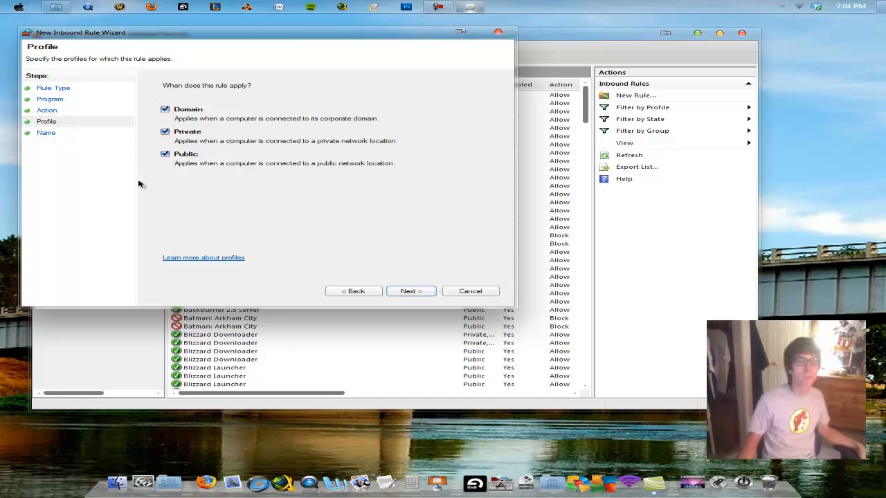
pyautogui.moveTo(197, 150)
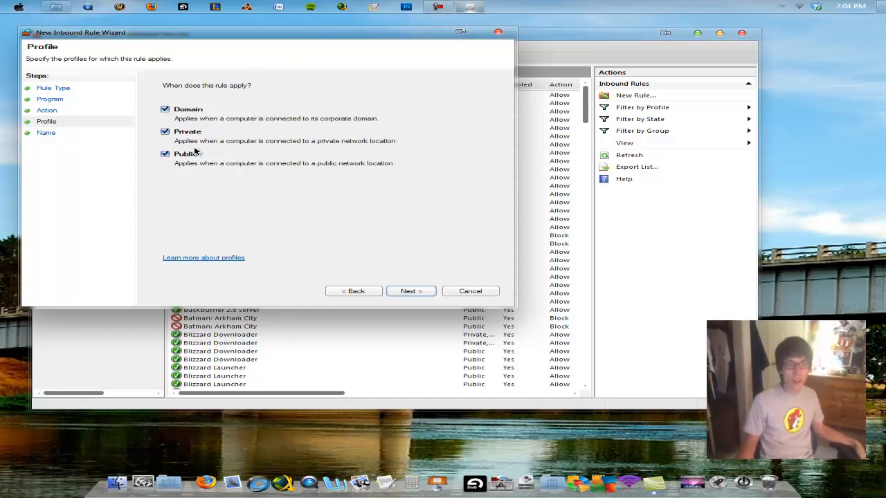
pyautogui.moveTo(188, 163)
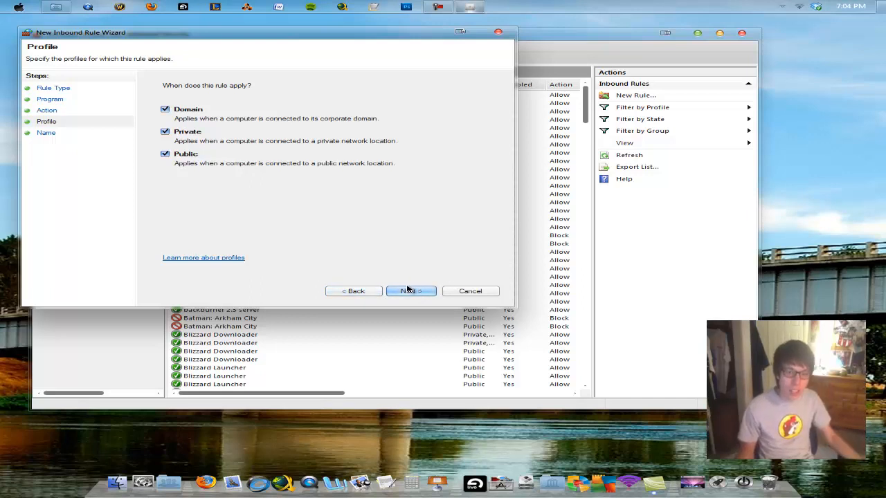
pyautogui.click(410, 290)
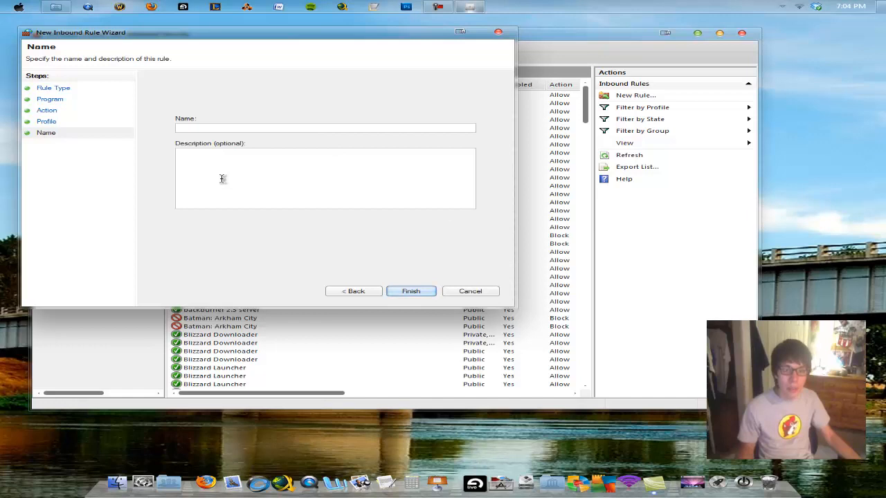
pyautogui.moveTo(357, 231)
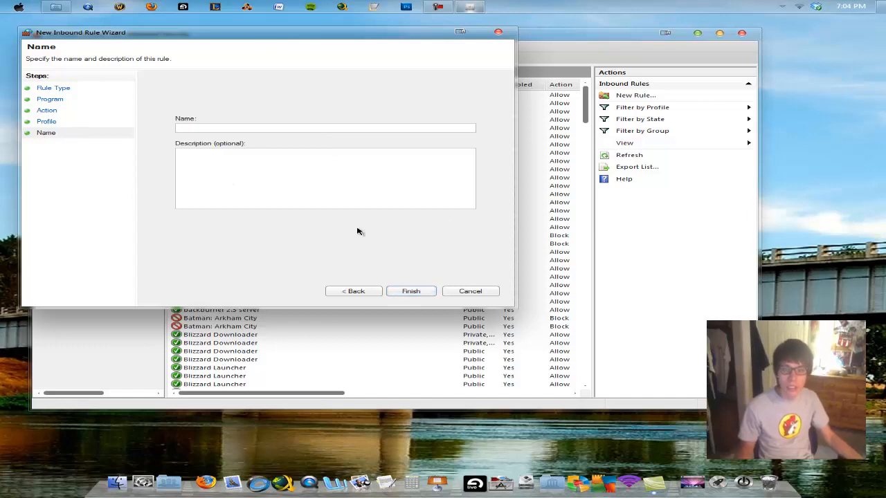
# - Enter a throwaway name '111' and cancel the inbound rule wizard
pyautogui.write('1')
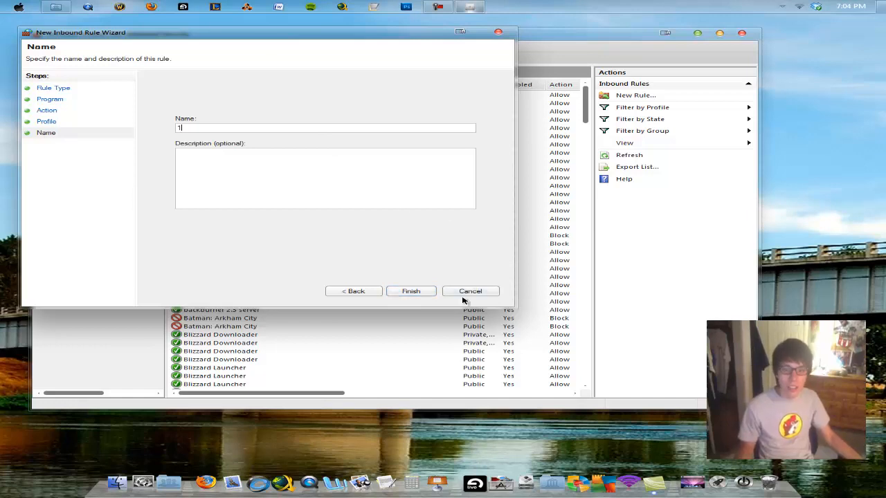
pyautogui.write('11')
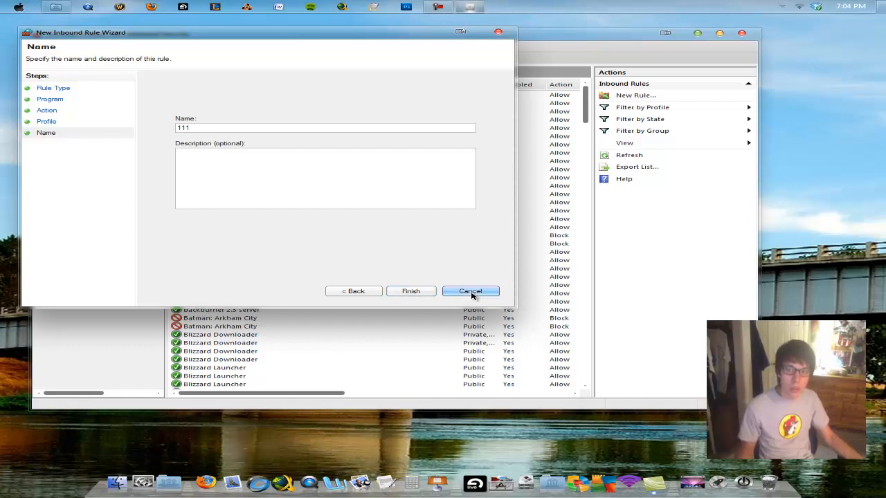
pyautogui.click(471, 290)
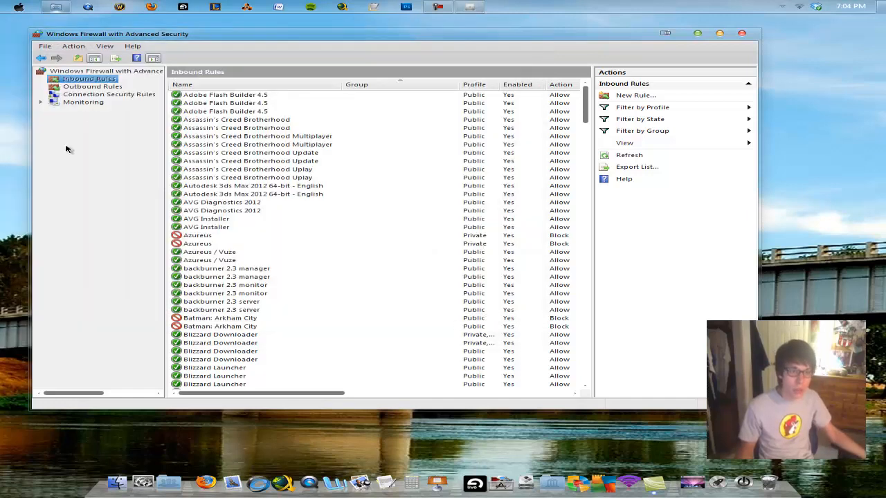
# - Switch between Outbound and Inbound rule lists, then start a new outbound rule
pyautogui.click(94, 86)
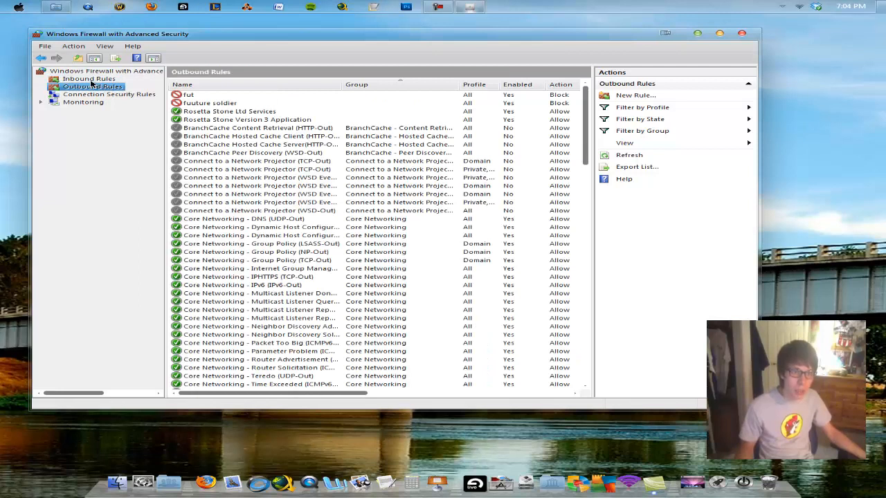
pyautogui.click(88, 78)
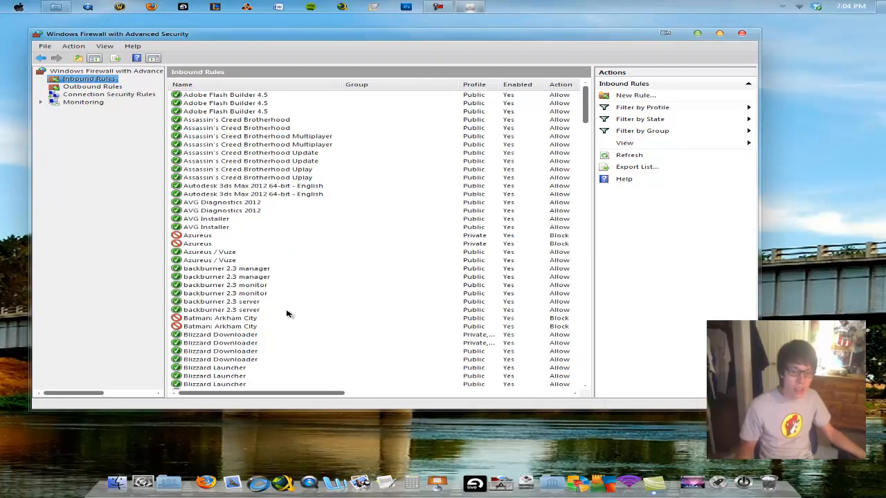
pyautogui.click(94, 86)
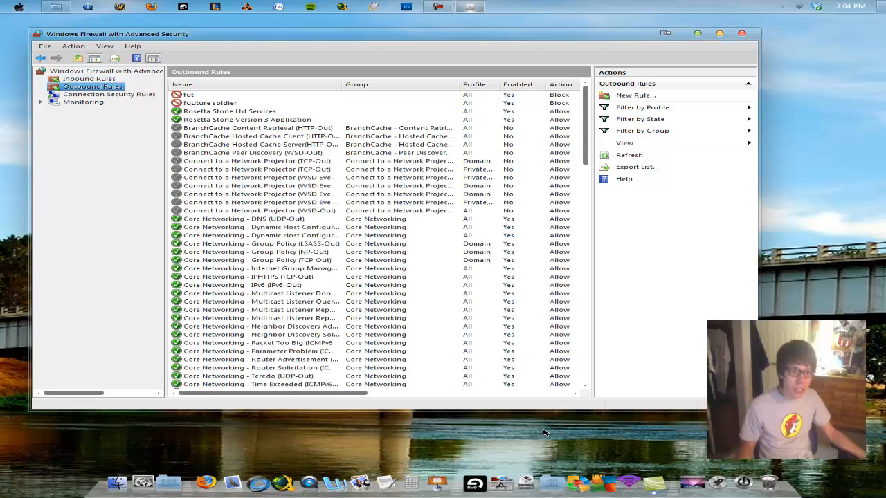
pyautogui.moveTo(205, 421)
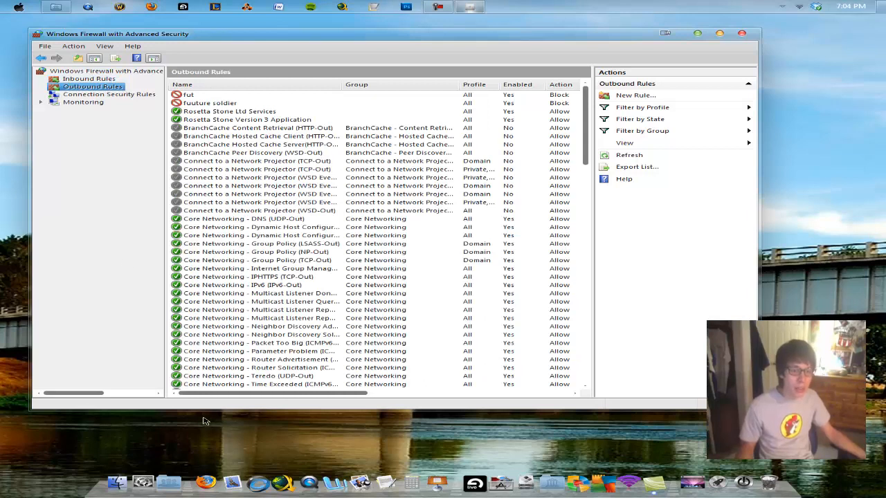
pyautogui.moveTo(39, 152)
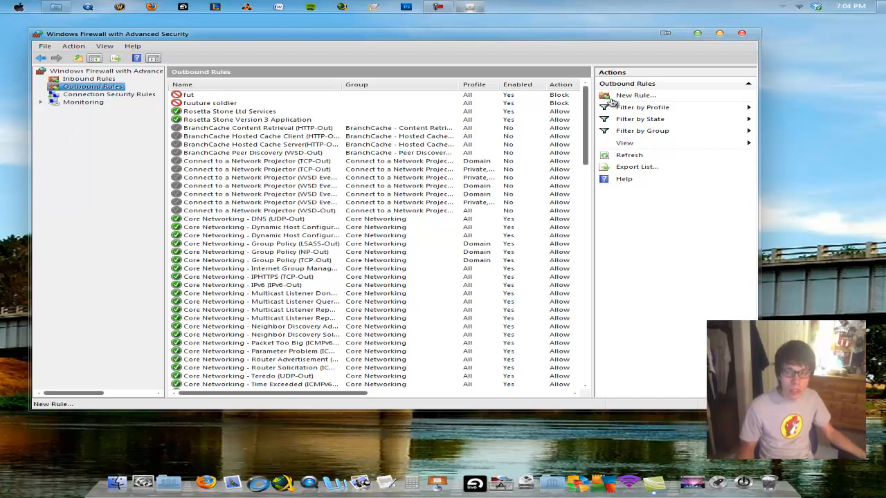
pyautogui.click(634, 95)
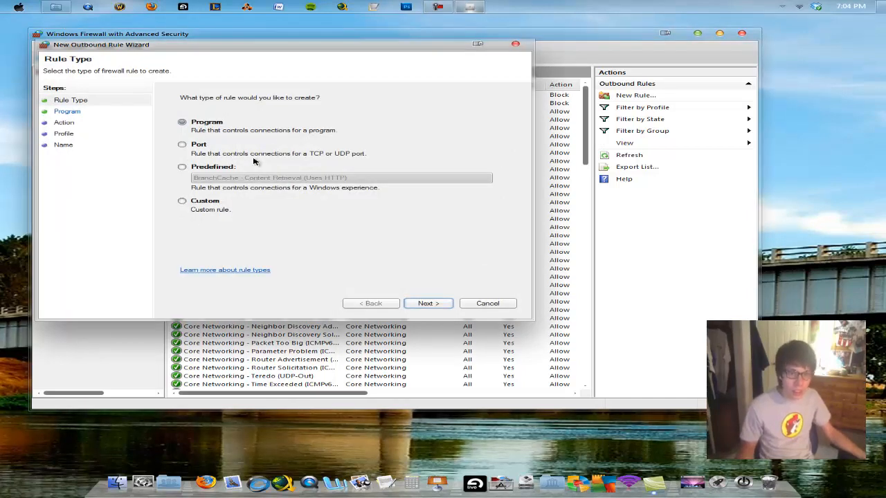
# - Fill the outbound rule with Live 8.1.exe, Block the connection and all profiles, then cancel it
pyautogui.click(428, 303)
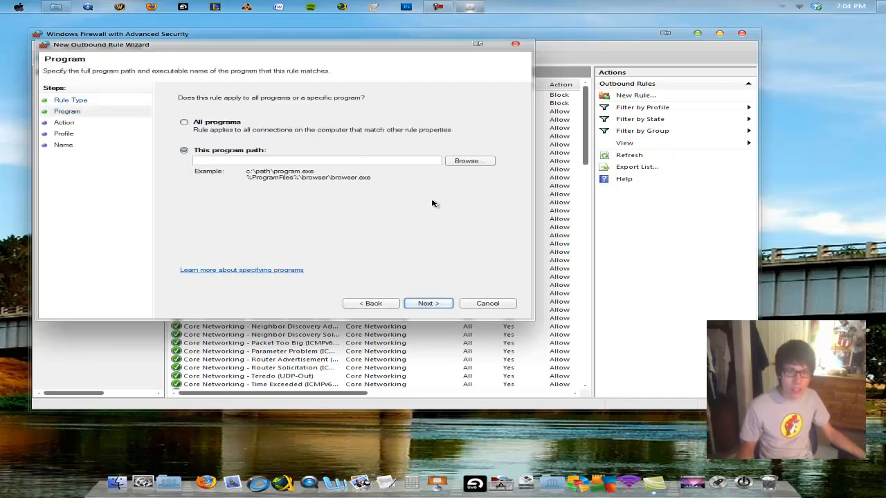
pyautogui.click(469, 160)
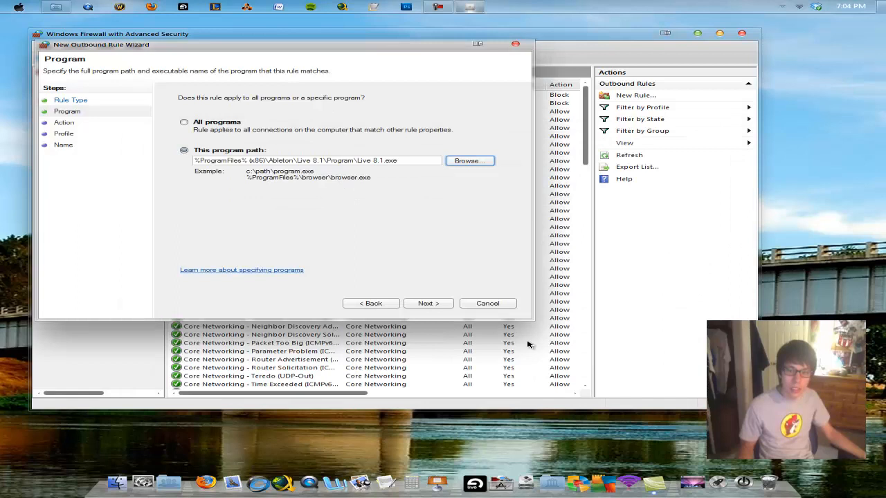
pyautogui.click(427, 303)
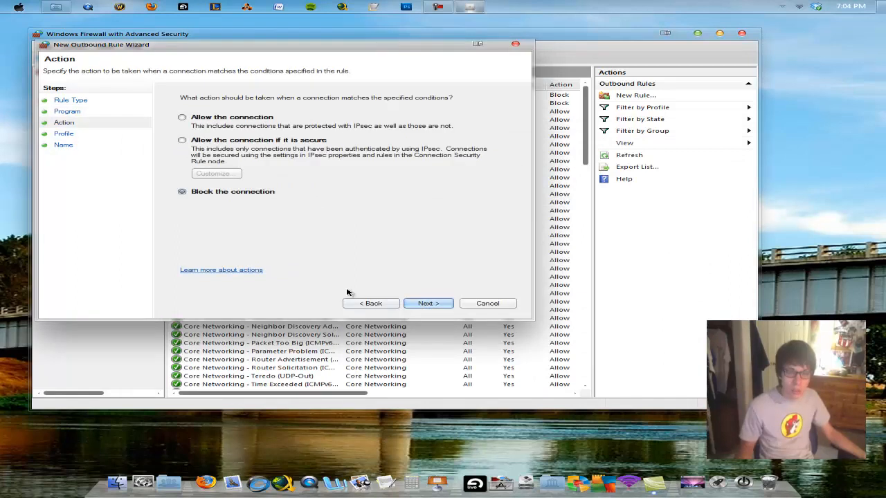
pyautogui.click(428, 303)
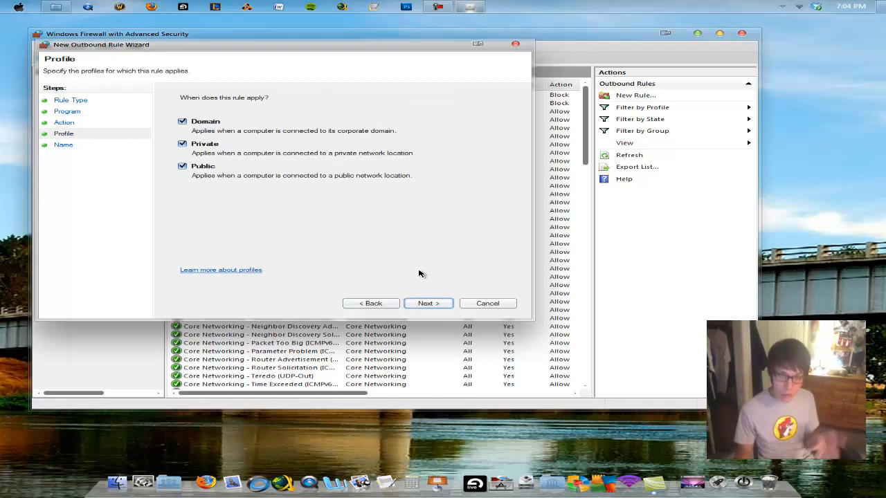
pyautogui.moveTo(744, 72)
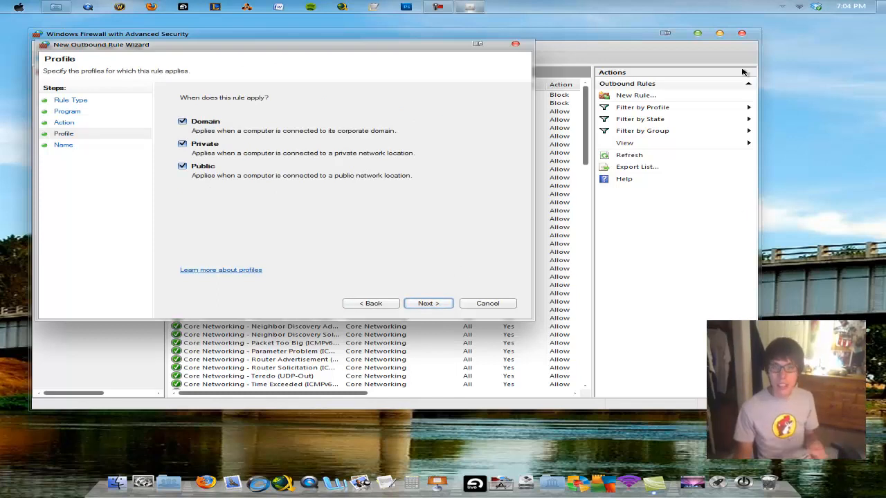
pyautogui.moveTo(494, 87)
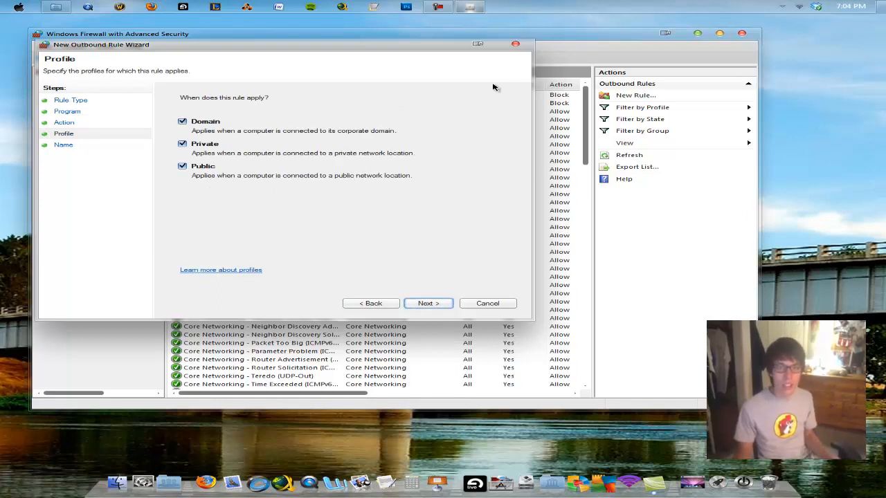
pyautogui.moveTo(543, 47)
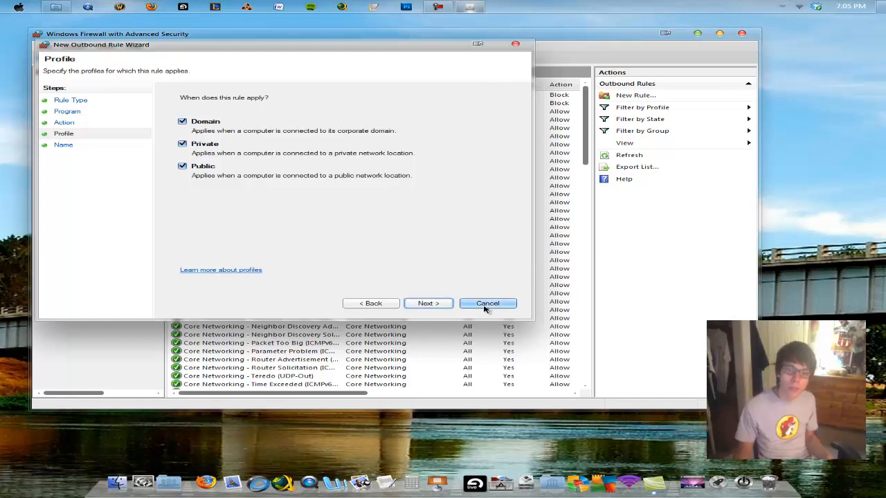
pyautogui.click(487, 303)
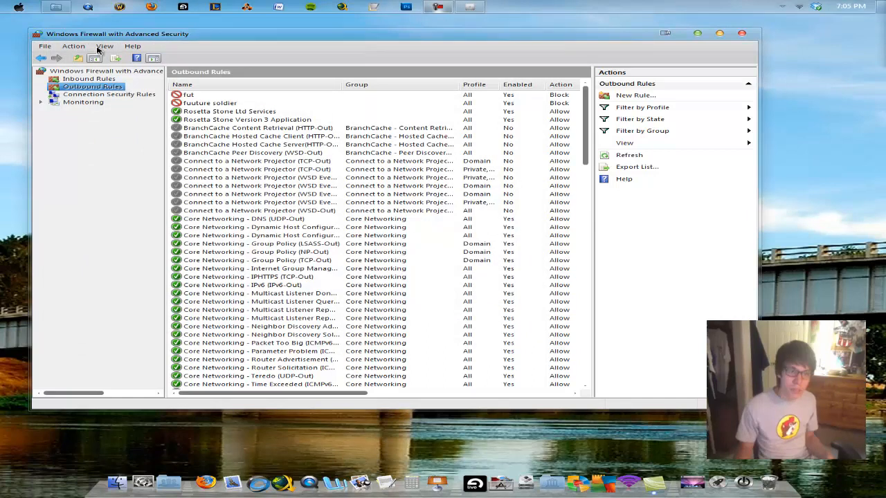
pyautogui.moveTo(740, 27)
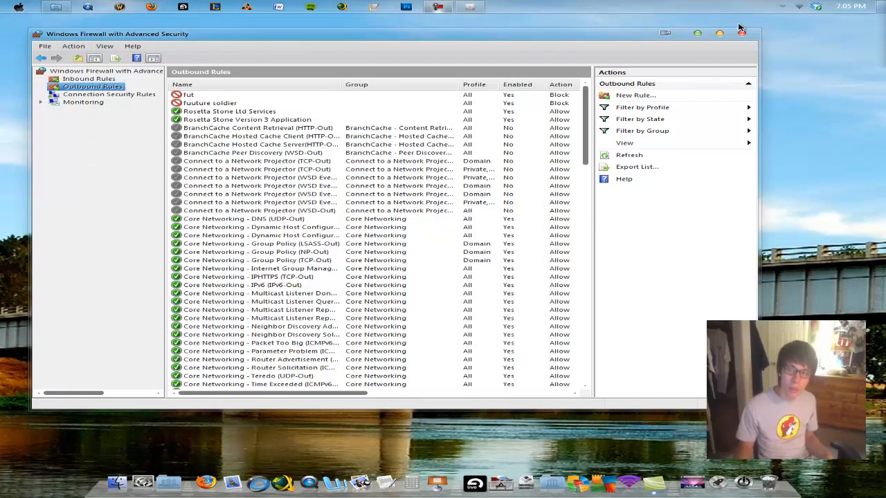
pyautogui.moveTo(774, 75)
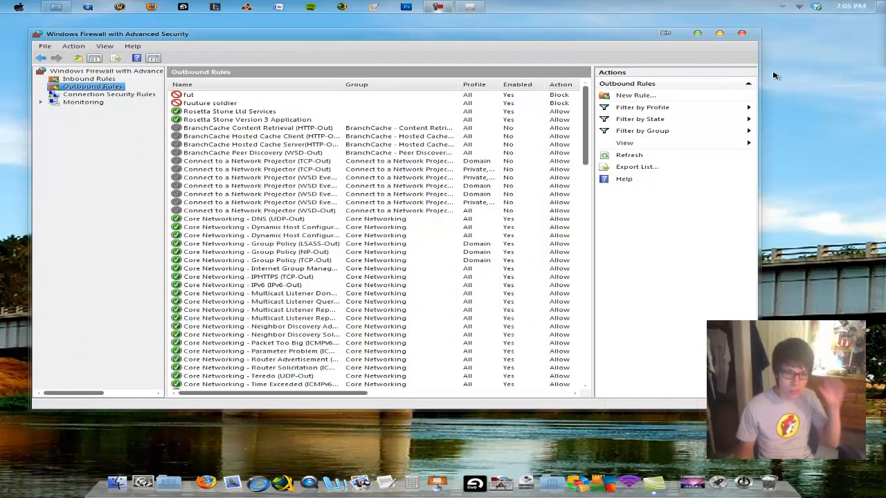